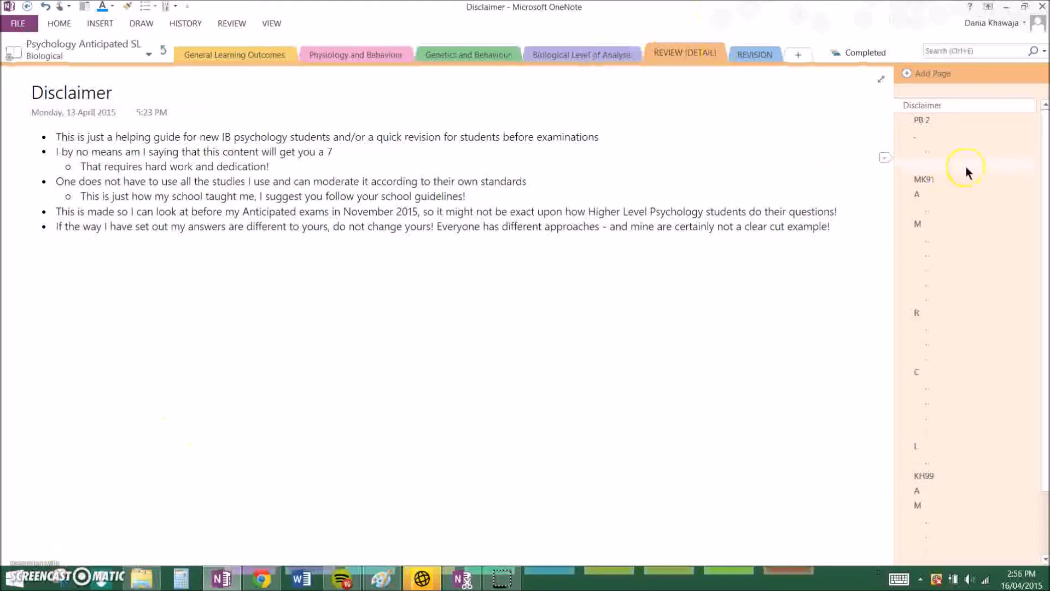
- Open the PB 2 page with the essay question on two neurotransmitters and behaviour
{"action": "left_click", "coordinate": [921, 121]}
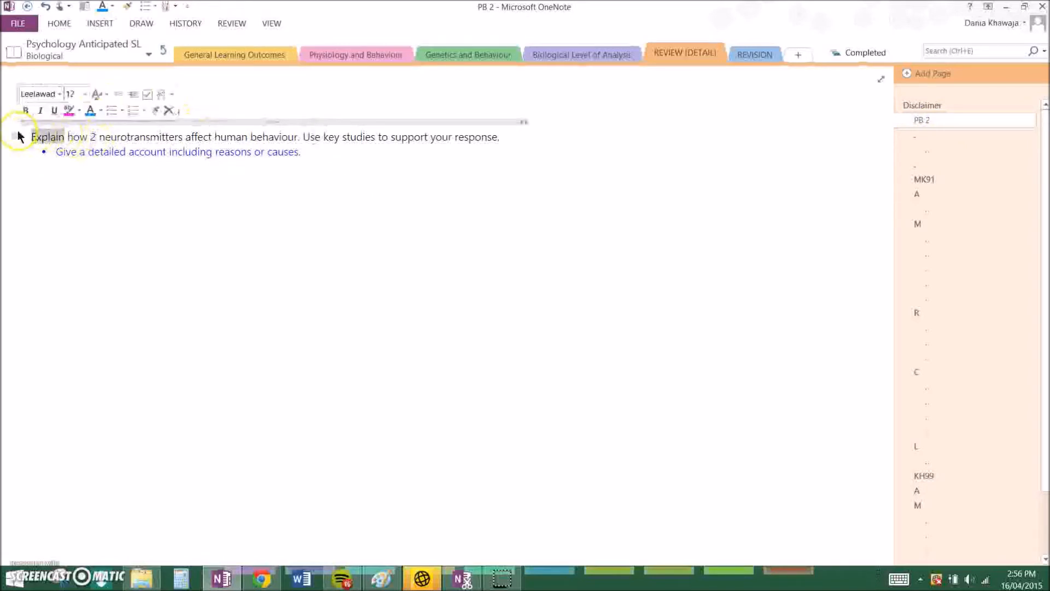
{"action": "left_click", "coordinate": [70, 109]}
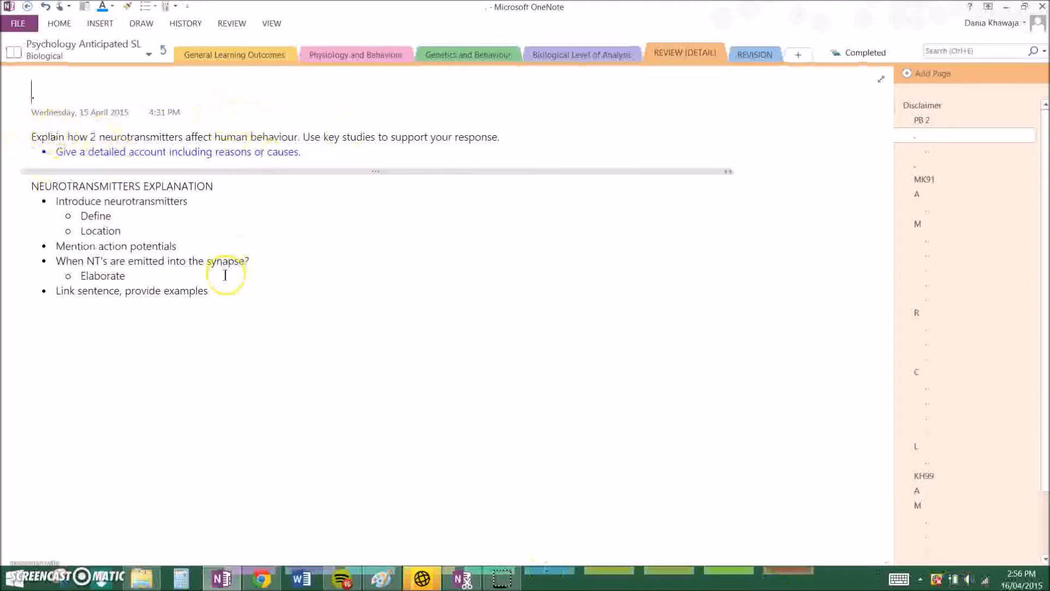
{"action": "mouse_move", "coordinate": [308, 315]}
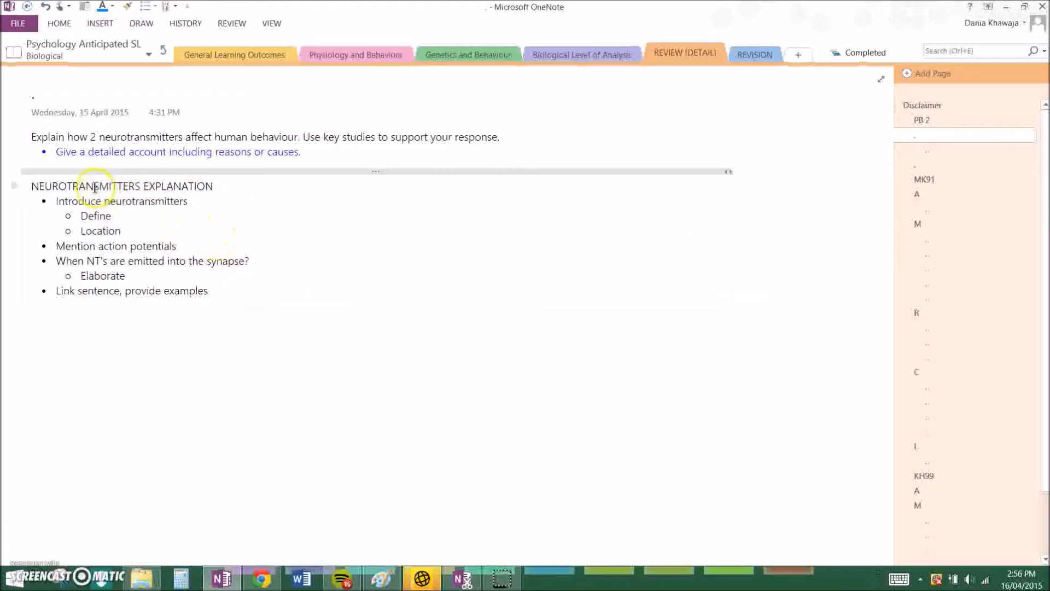
{"action": "mouse_move", "coordinate": [224, 217]}
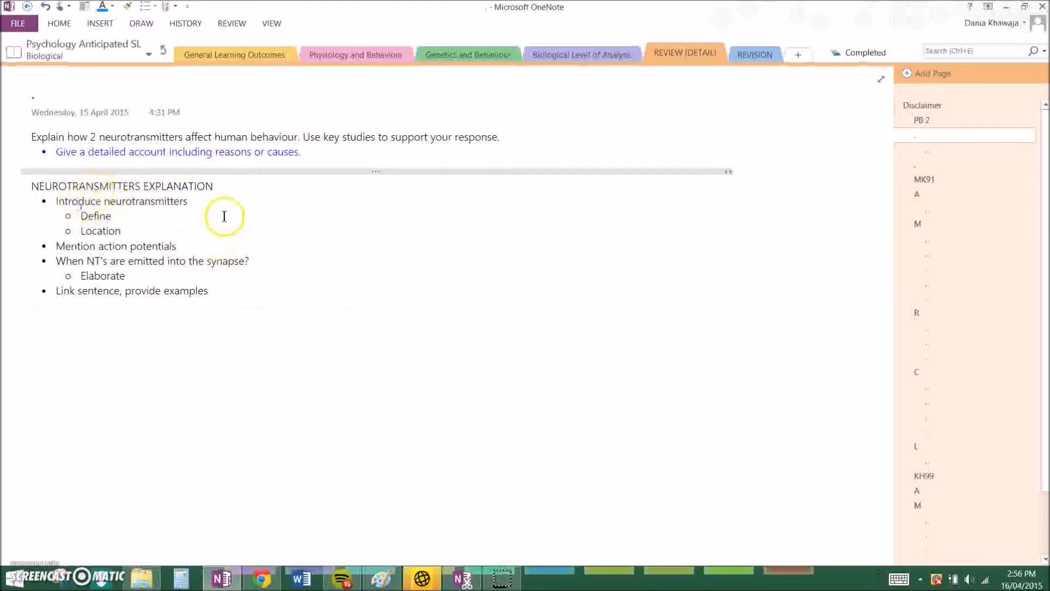
{"action": "mouse_move", "coordinate": [94, 228]}
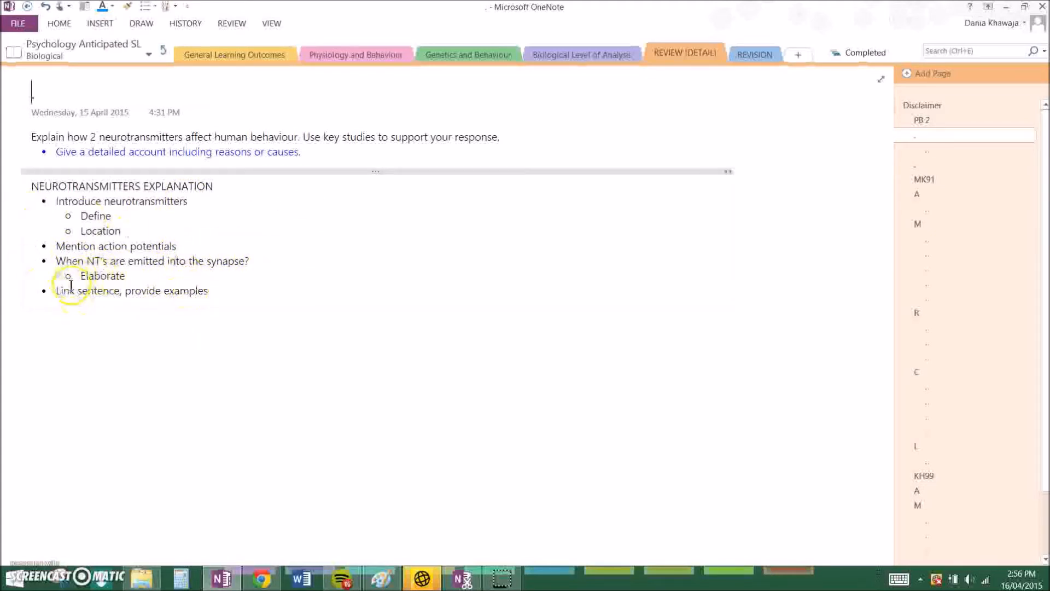
{"action": "mouse_move", "coordinate": [241, 392]}
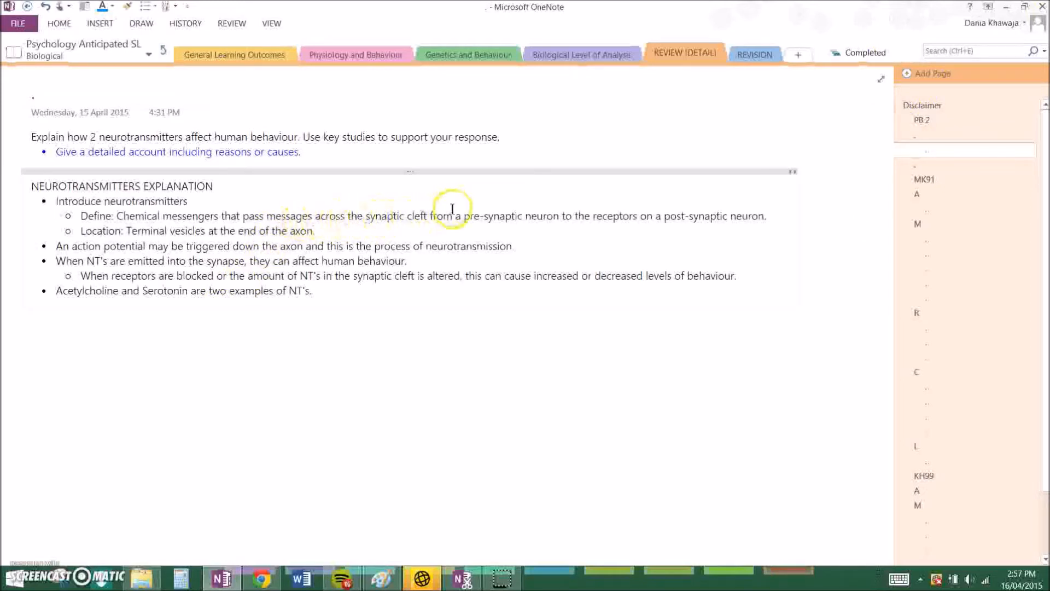
{"action": "mouse_move", "coordinate": [555, 215]}
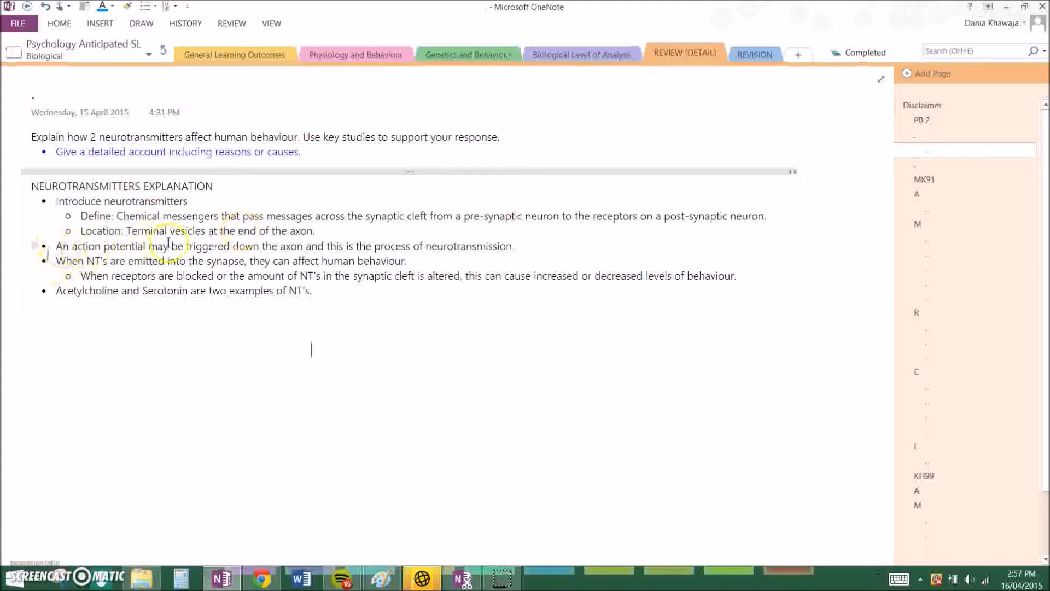
{"action": "mouse_move", "coordinate": [278, 250]}
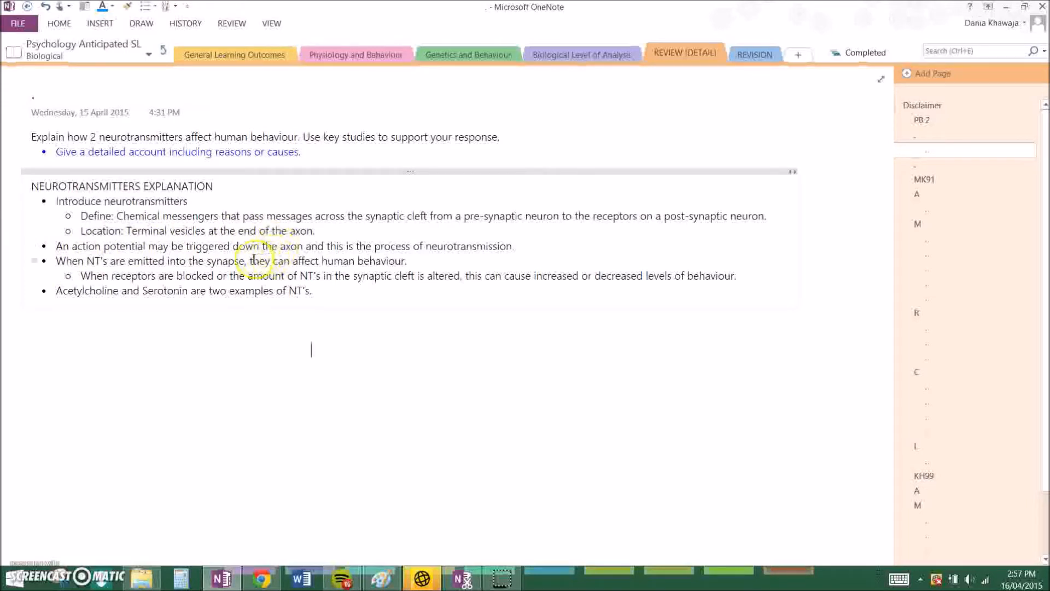
- Highlight the phrase 'affect human behaviour' in the essay question, then deselect it
{"action": "left_click_drag", "start_coordinate": [250, 260], "coordinate": [406, 261]}
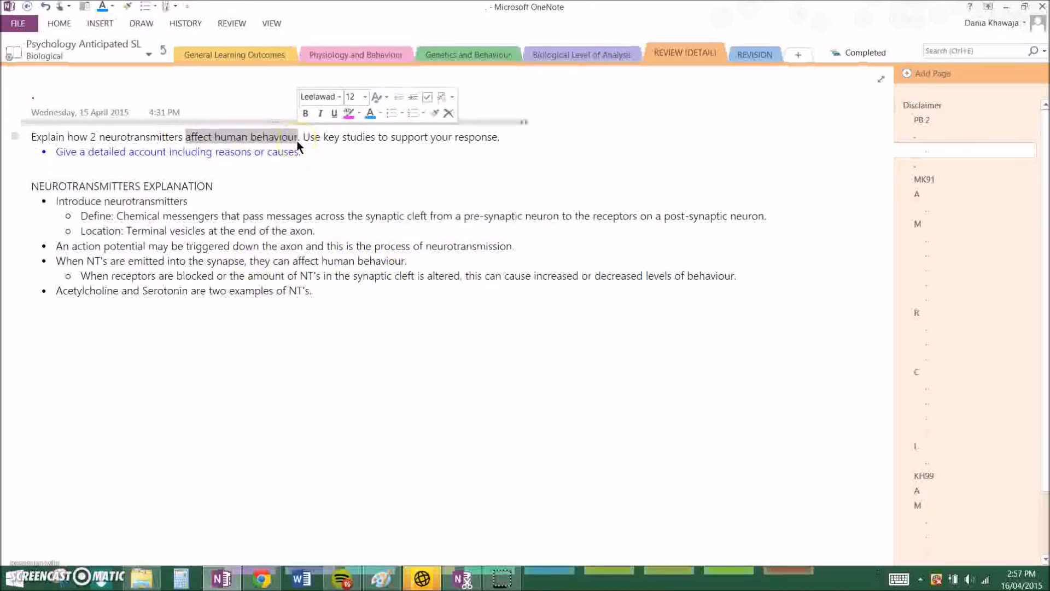
{"action": "left_click", "coordinate": [85, 260]}
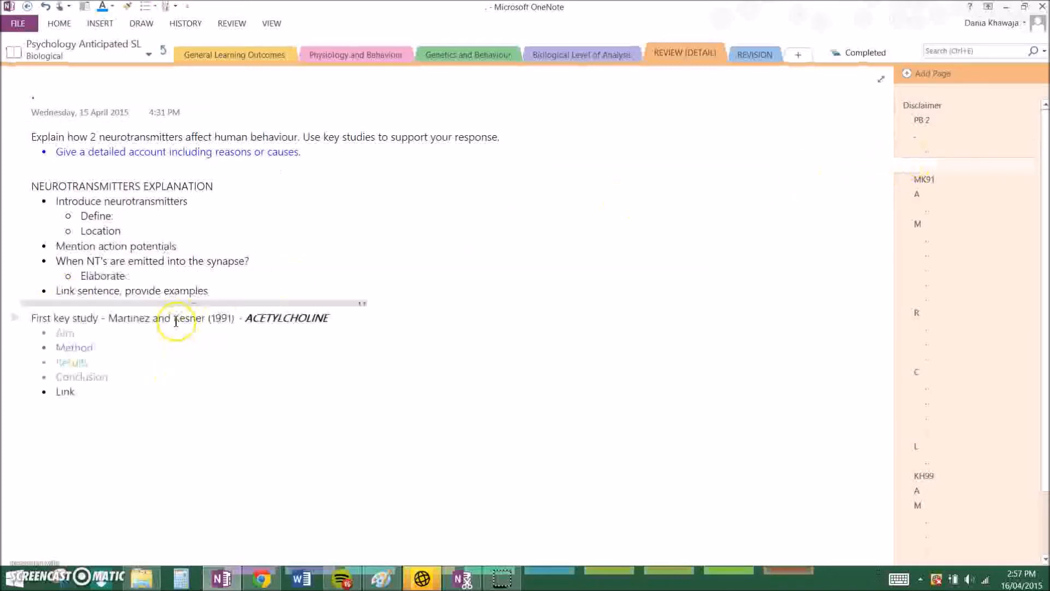
{"action": "mouse_move", "coordinate": [172, 303]}
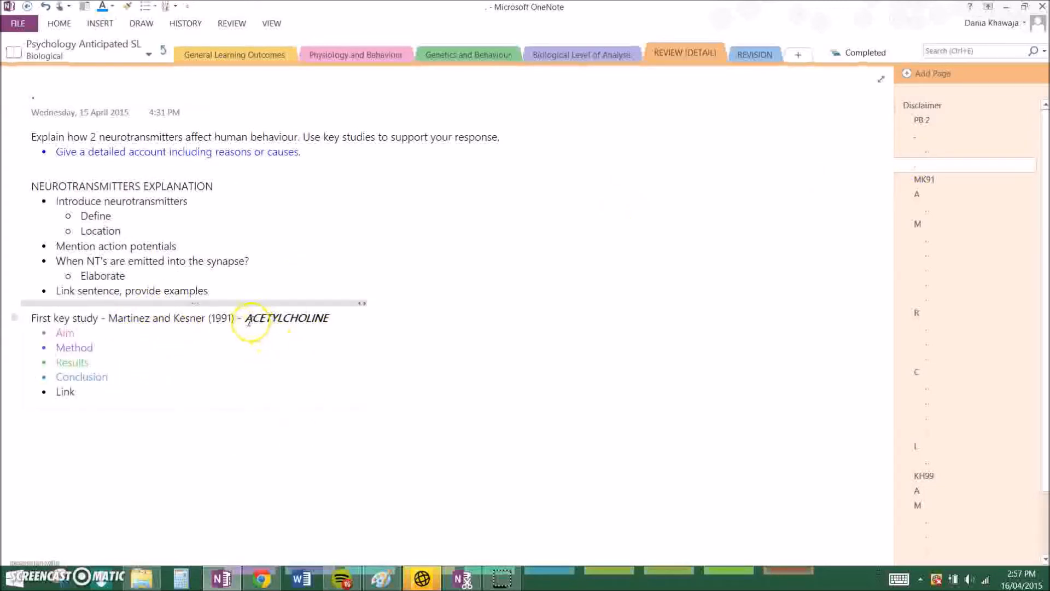
- Select the word ACETYLCHOLINE in the study outline, then move to the Aim subpage
{"action": "double_click", "coordinate": [287, 317]}
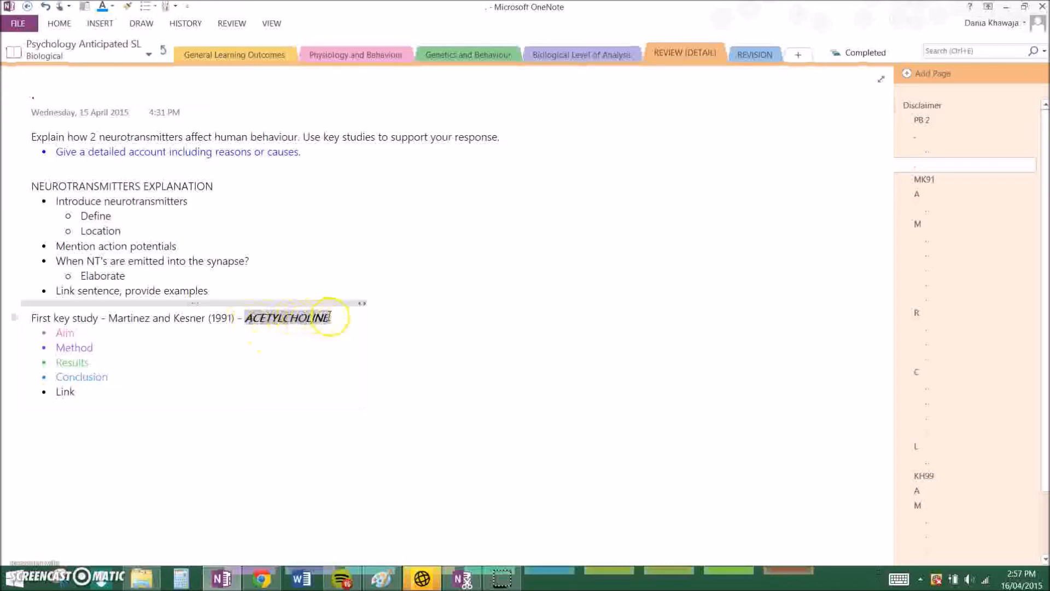
{"action": "left_click", "coordinate": [926, 178]}
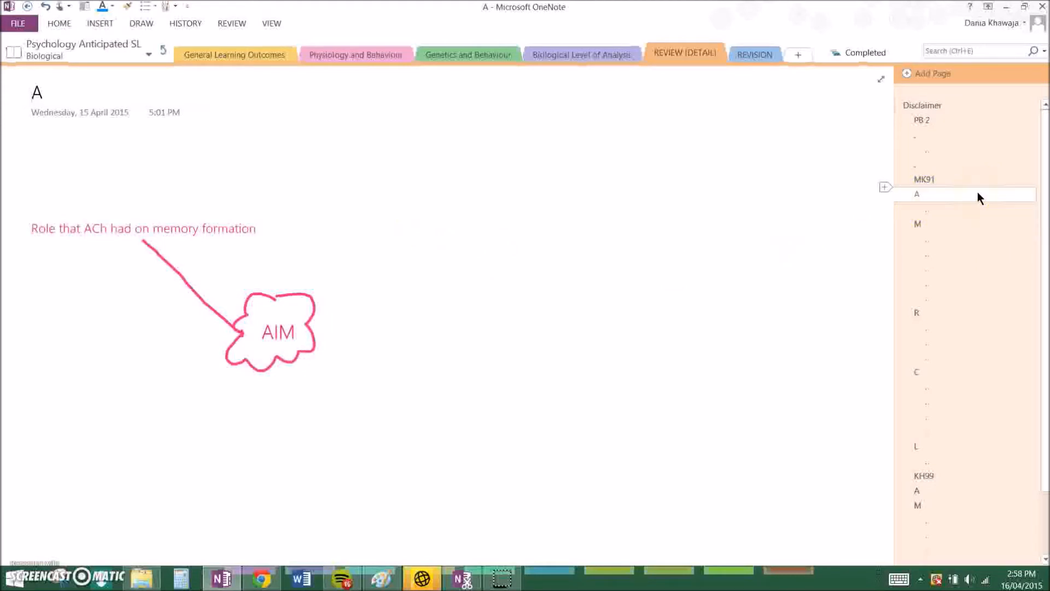
{"action": "mouse_move", "coordinate": [975, 213]}
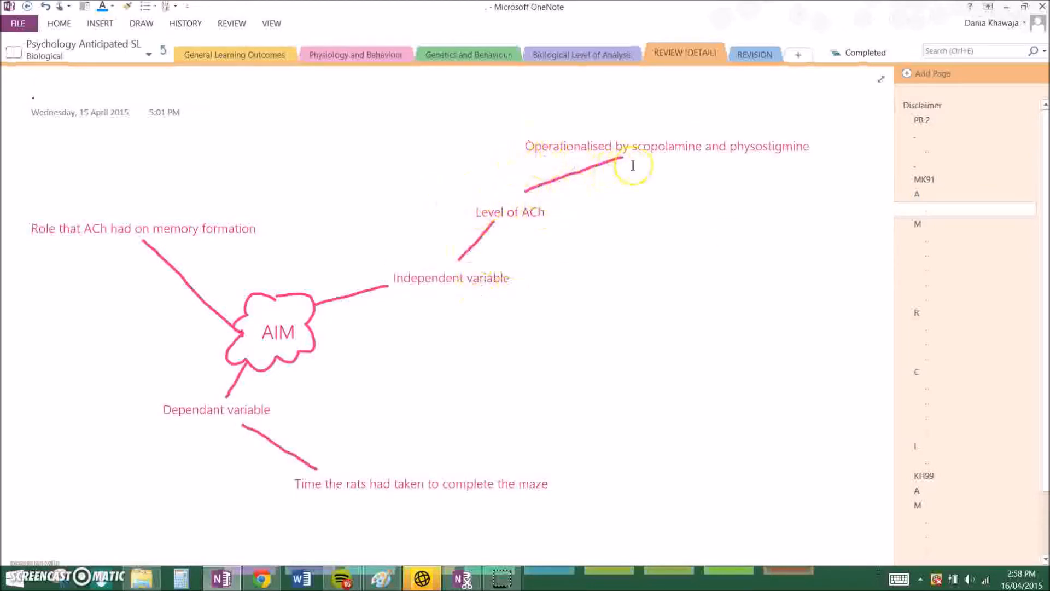
{"action": "mouse_move", "coordinate": [678, 188]}
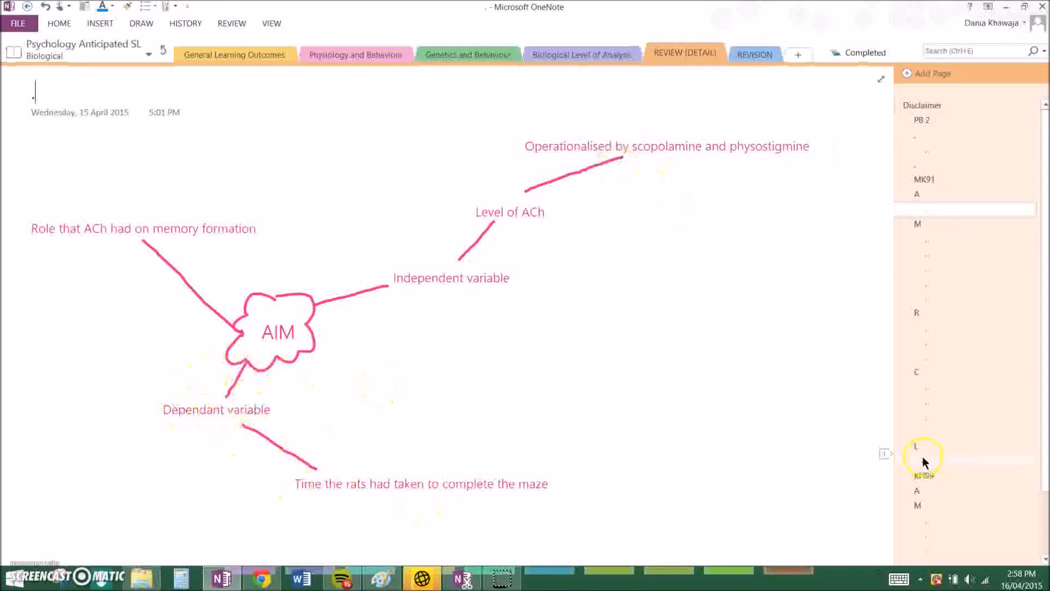
- Open the Method mind map page for the acetylcholine rat maze study
{"action": "left_click", "coordinate": [931, 223]}
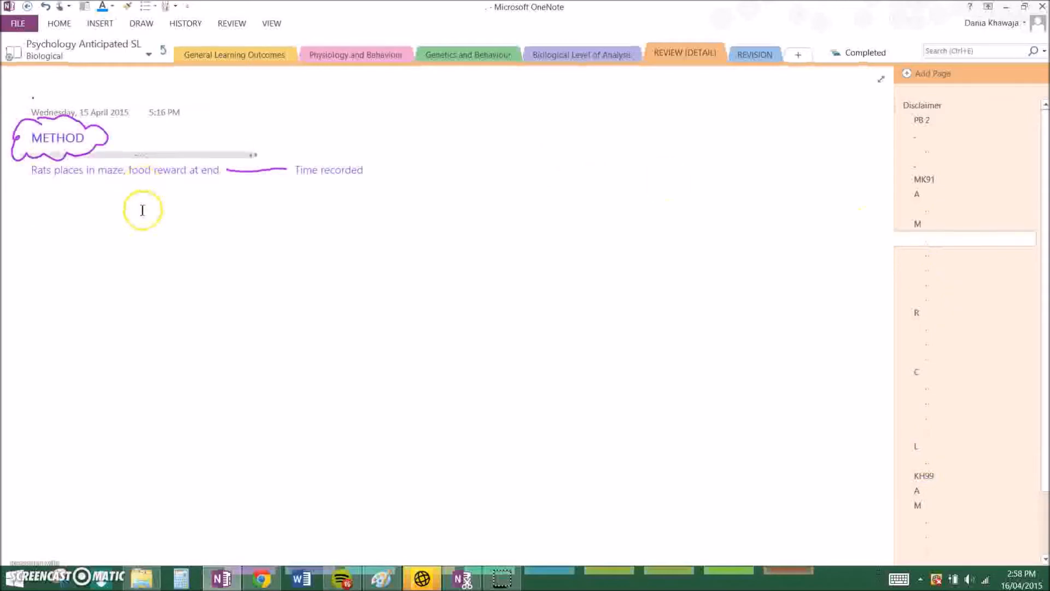
{"action": "mouse_move", "coordinate": [310, 222]}
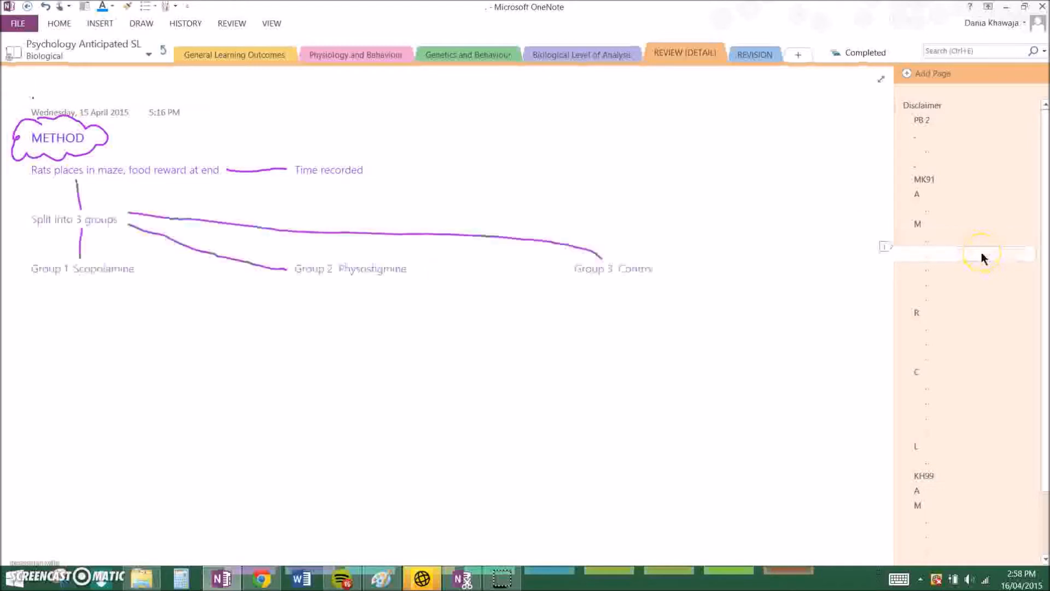
{"action": "mouse_move", "coordinate": [155, 261]}
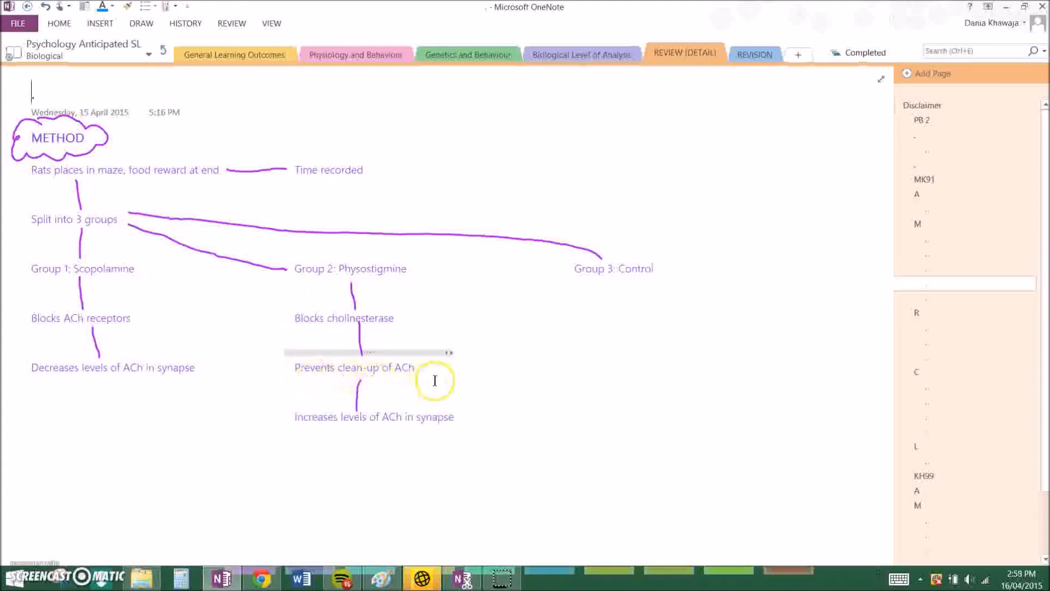
{"action": "mouse_move", "coordinate": [260, 420]}
{"action": "type", "text": "Rats completed maze again"}
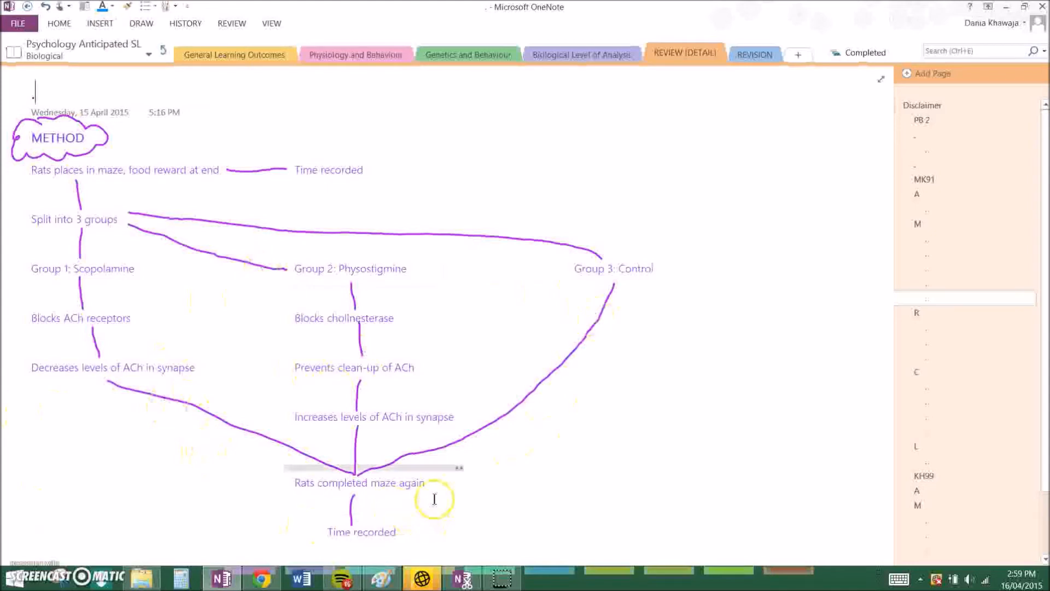
{"action": "mouse_move", "coordinate": [909, 315]}
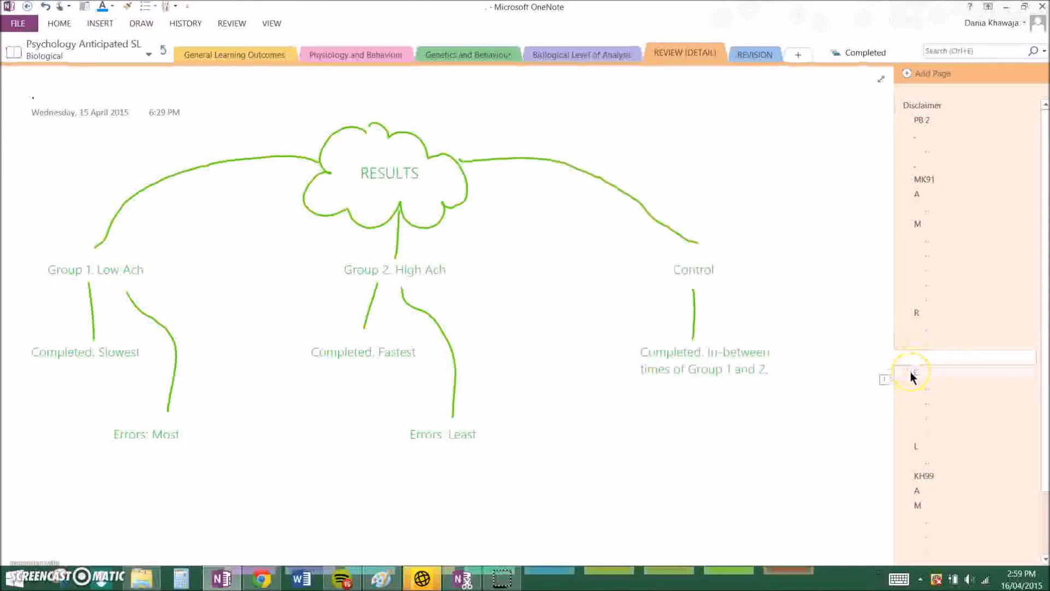
- Open the Conclusion mind map page on scopolamine, physostigmine and ACh in memory
{"action": "left_click", "coordinate": [917, 372]}
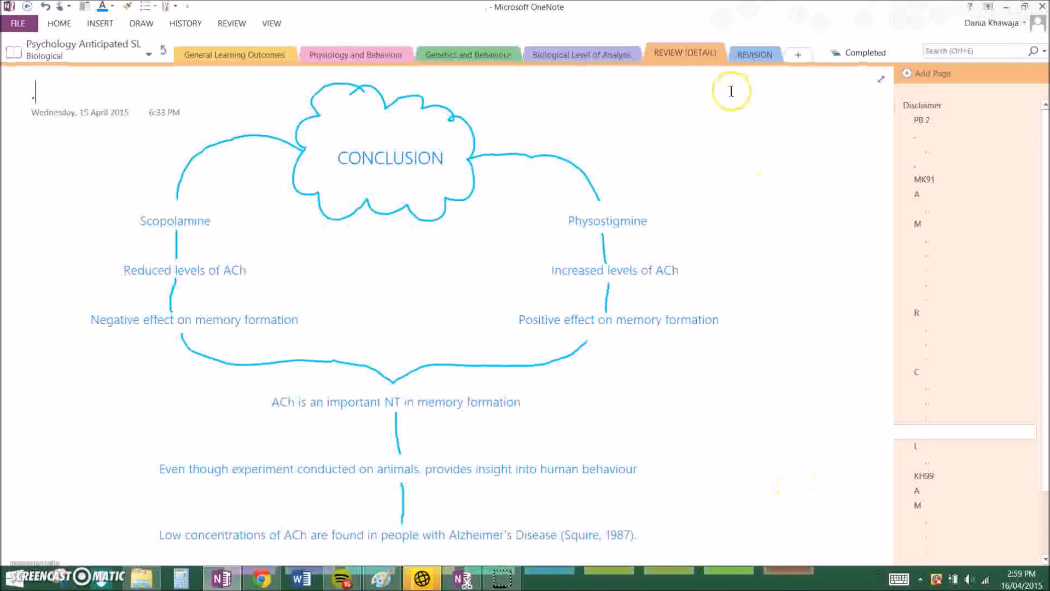
{"action": "mouse_move", "coordinate": [501, 517]}
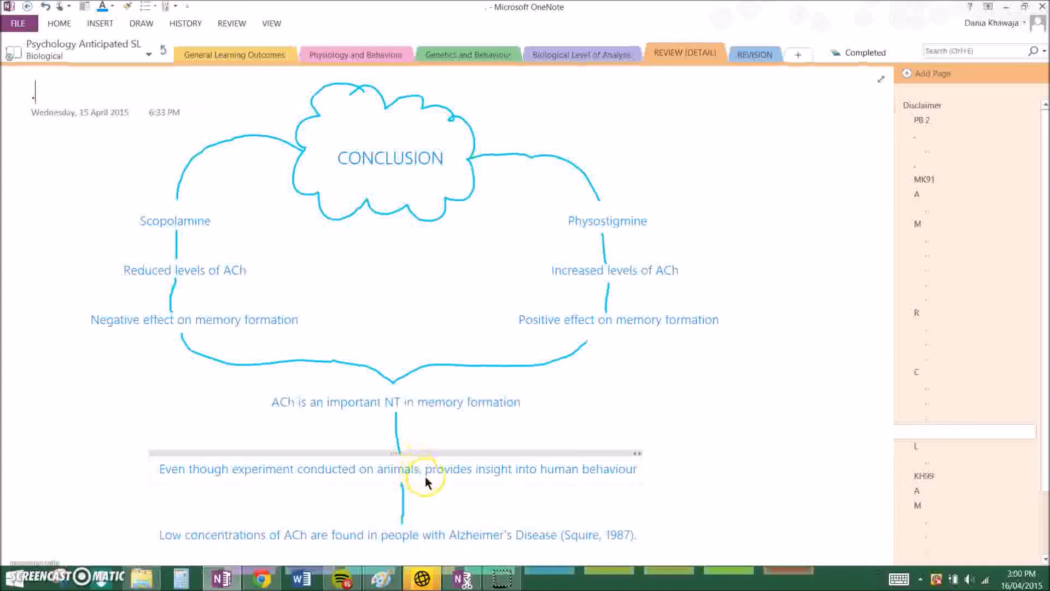
{"action": "mouse_move", "coordinate": [709, 555]}
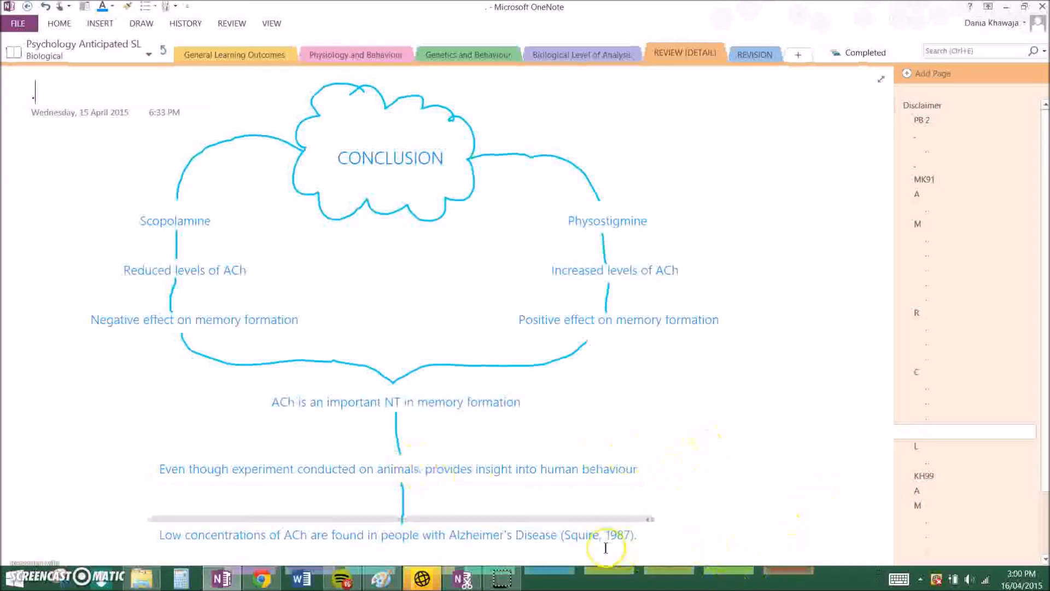
{"action": "mouse_move", "coordinate": [190, 536]}
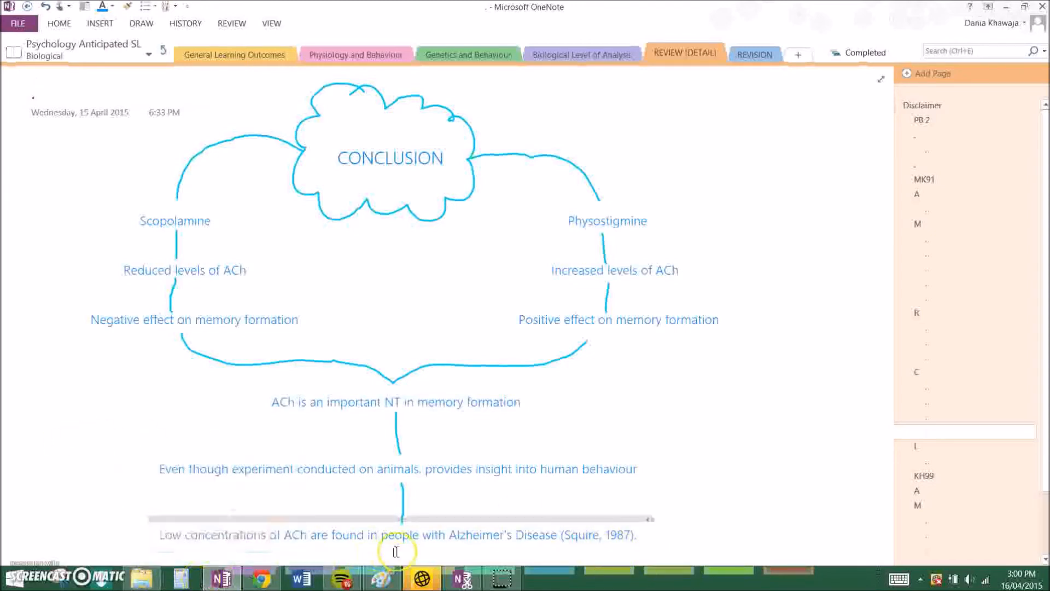
{"action": "mouse_move", "coordinate": [452, 479]}
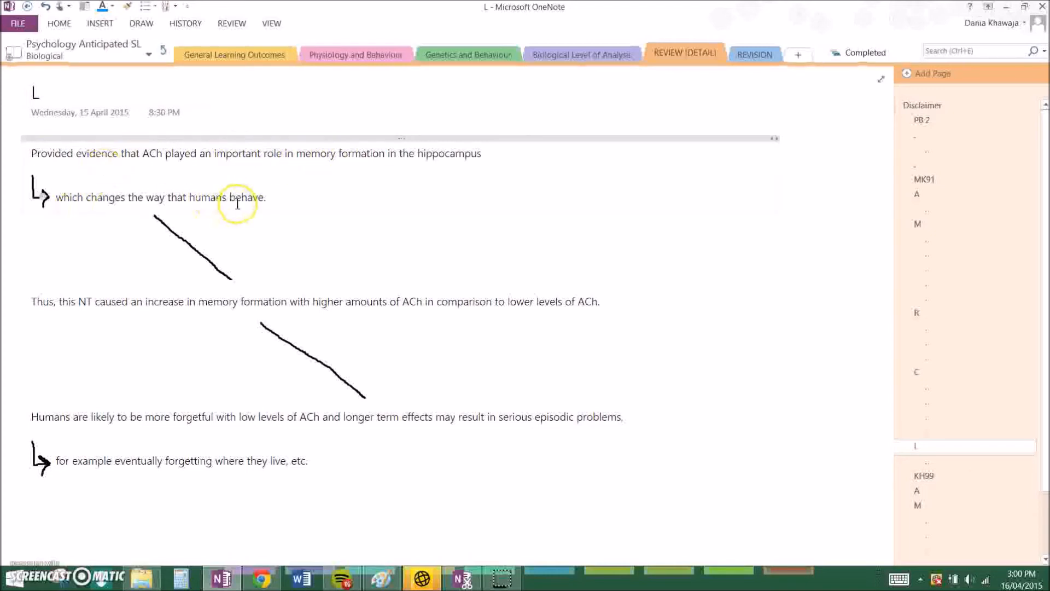
- Select a word in the L page notes linking higher ACh levels to memory formation
{"action": "double_click", "coordinate": [214, 197]}
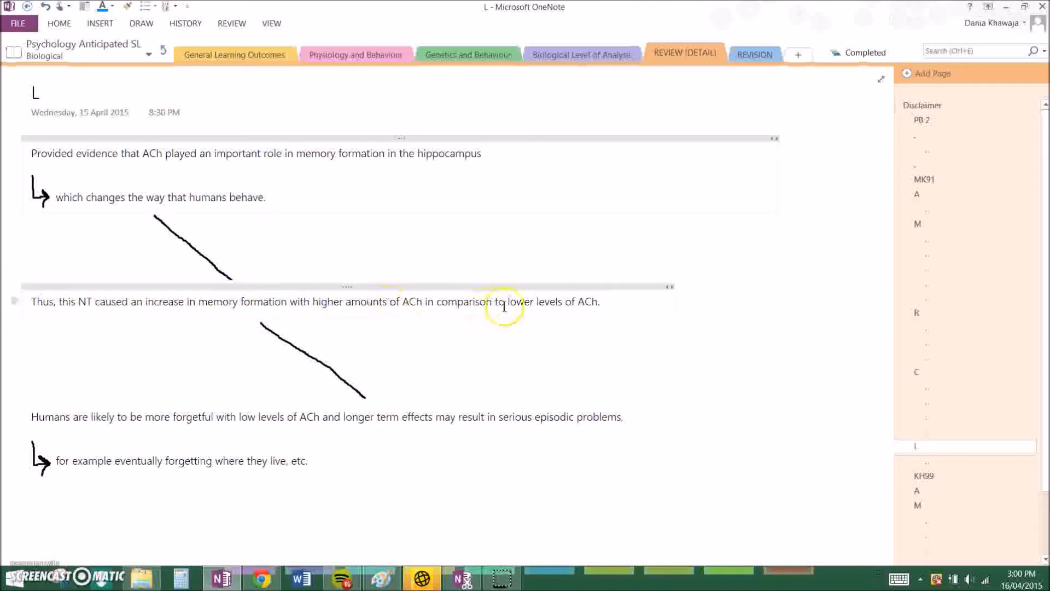
{"action": "mouse_move", "coordinate": [251, 284]}
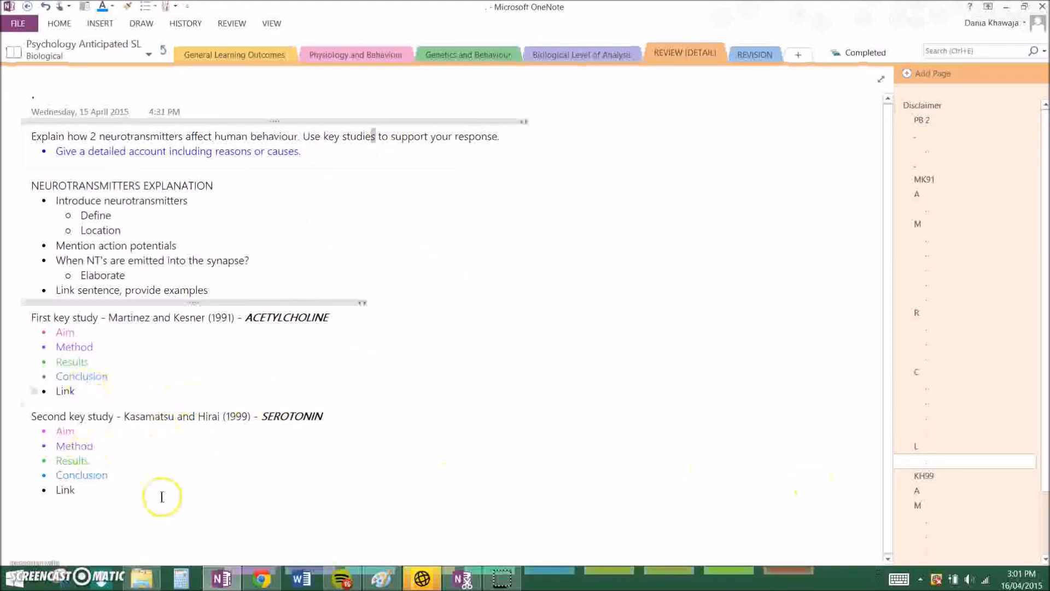
{"action": "mouse_move", "coordinate": [494, 466]}
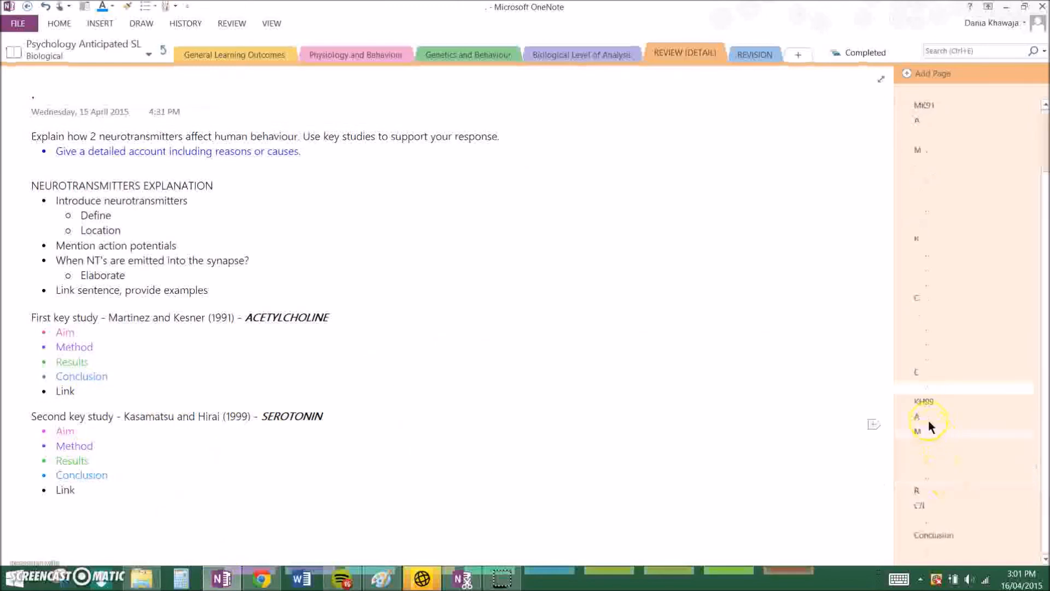
- Open the KH99 page introducing serotonin's role in mood, sleep and arousal
{"action": "left_click", "coordinate": [924, 400]}
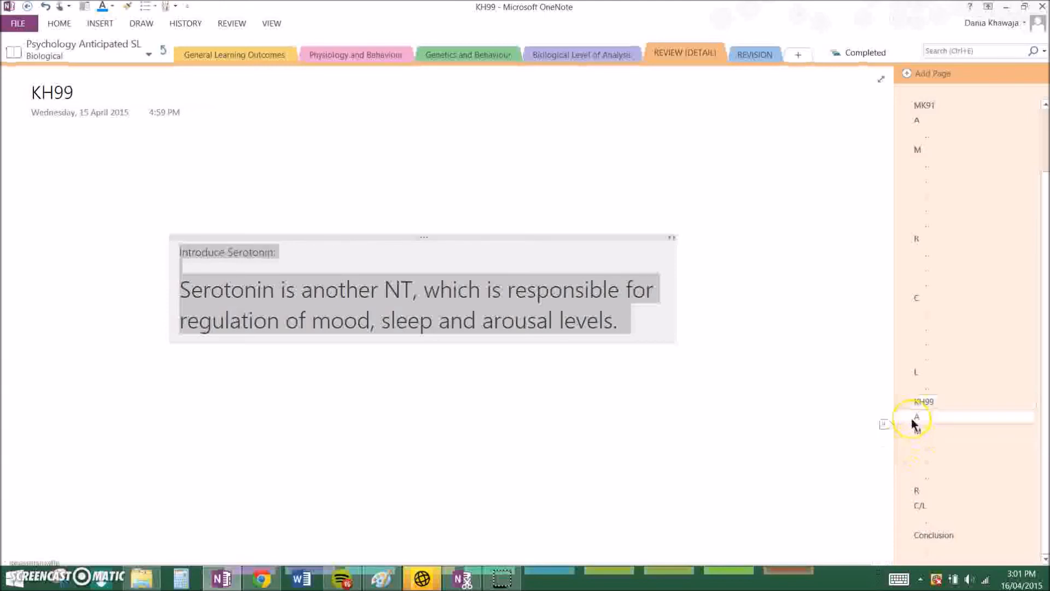
- Open page A on sensory deprivation, then the Method mind map for the Buddhist monks study
{"action": "left_click", "coordinate": [917, 416]}
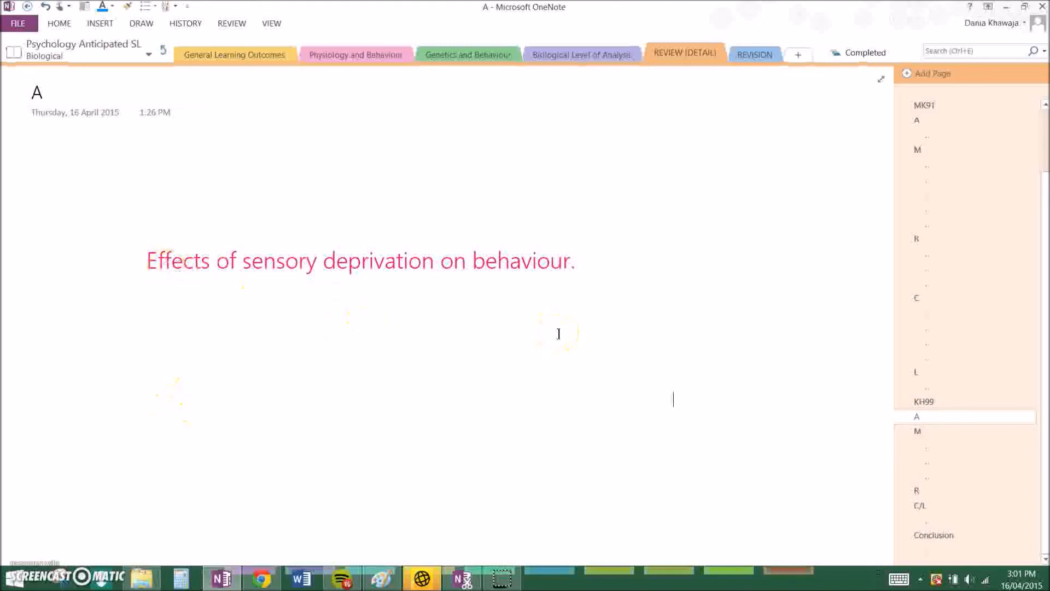
{"action": "left_click", "coordinate": [918, 431]}
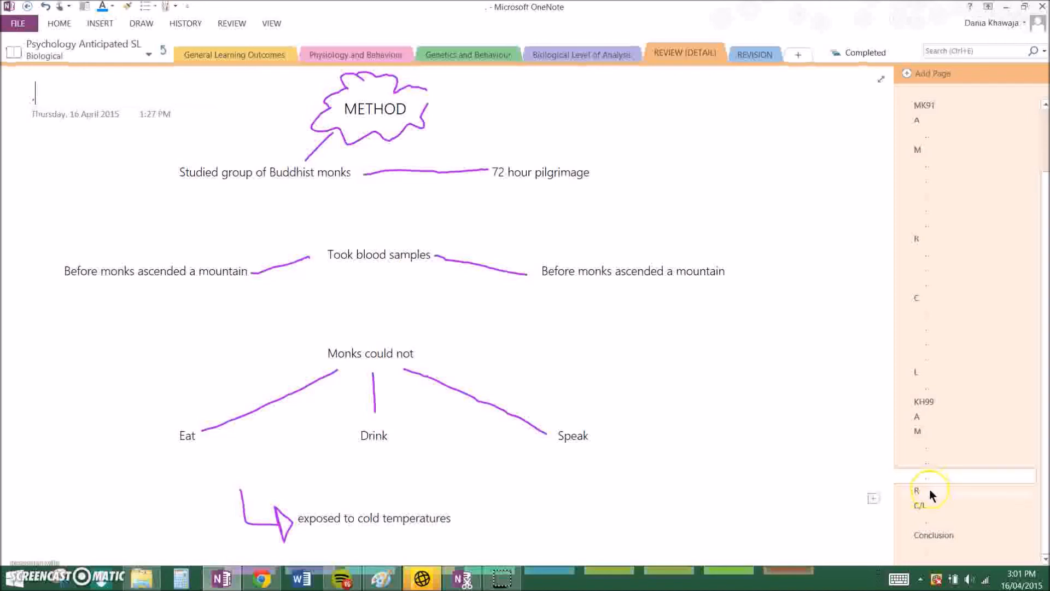
- Open the R page showing blood serotonin rising after monks hallucinated around 48 hours
{"action": "left_click", "coordinate": [927, 490]}
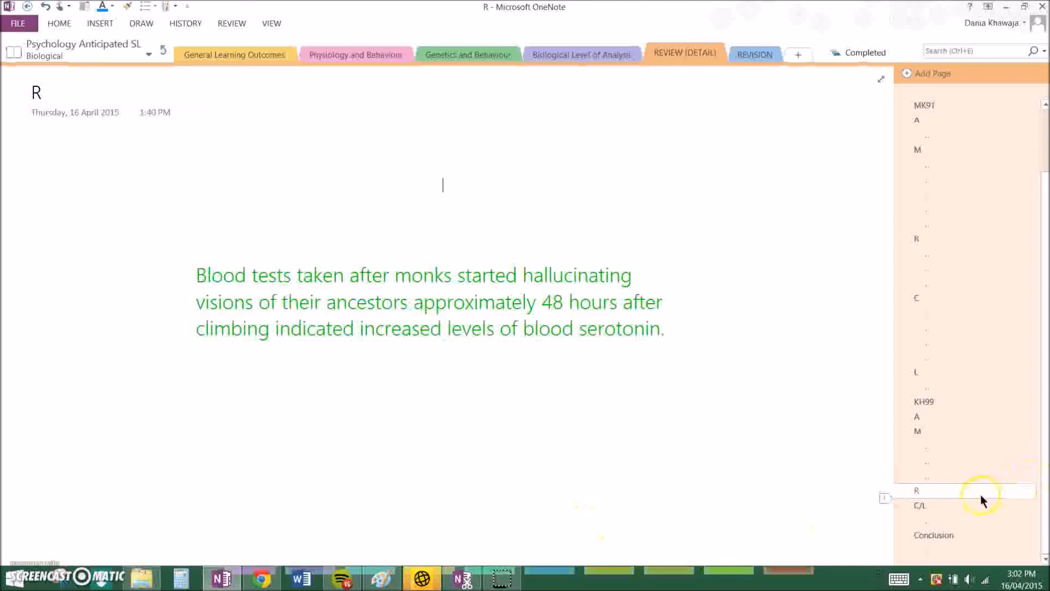
- Open the C/L page linking sensory deprivation to serotonin release and hallucinations
{"action": "left_click", "coordinate": [920, 506]}
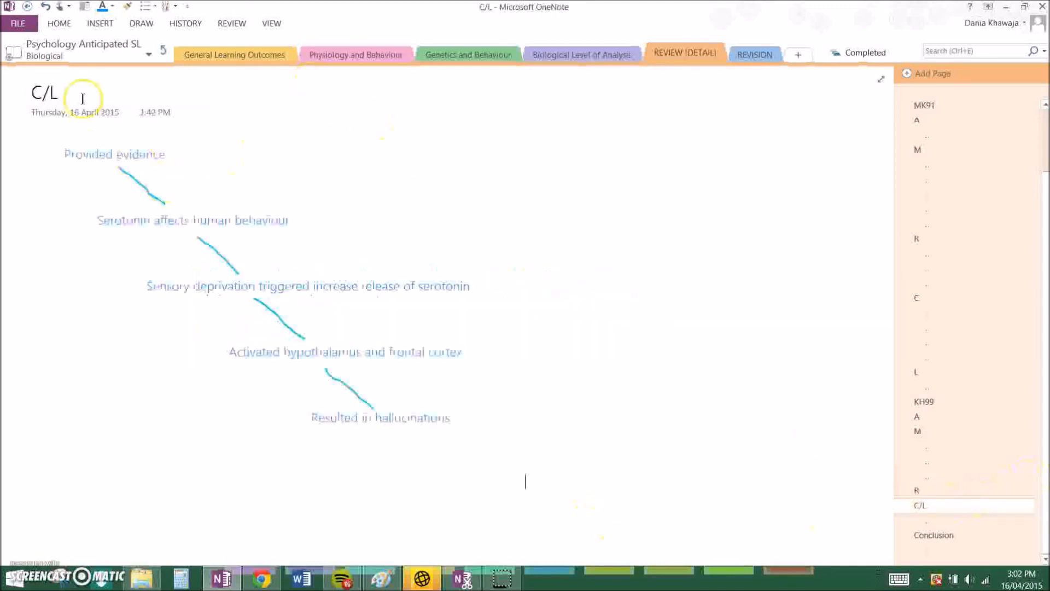
{"action": "mouse_move", "coordinate": [482, 251]}
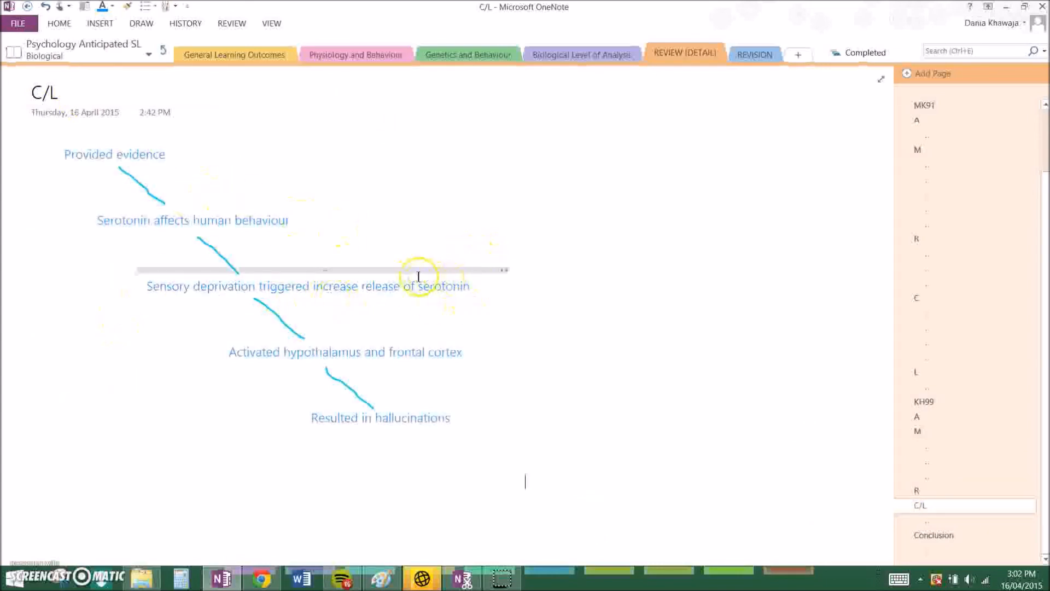
{"action": "mouse_move", "coordinate": [344, 369]}
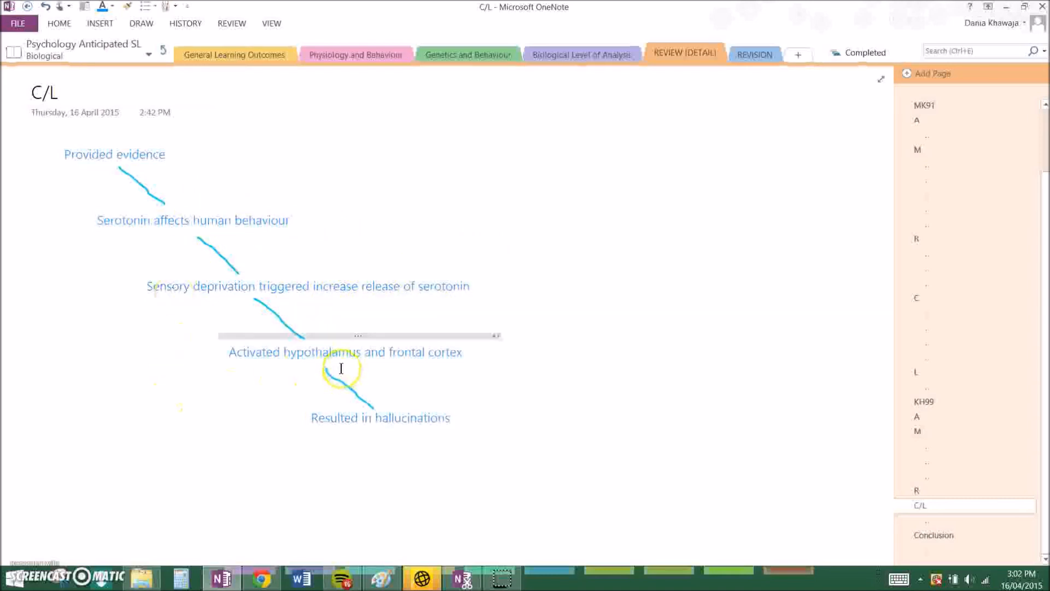
{"action": "mouse_move", "coordinate": [738, 417]}
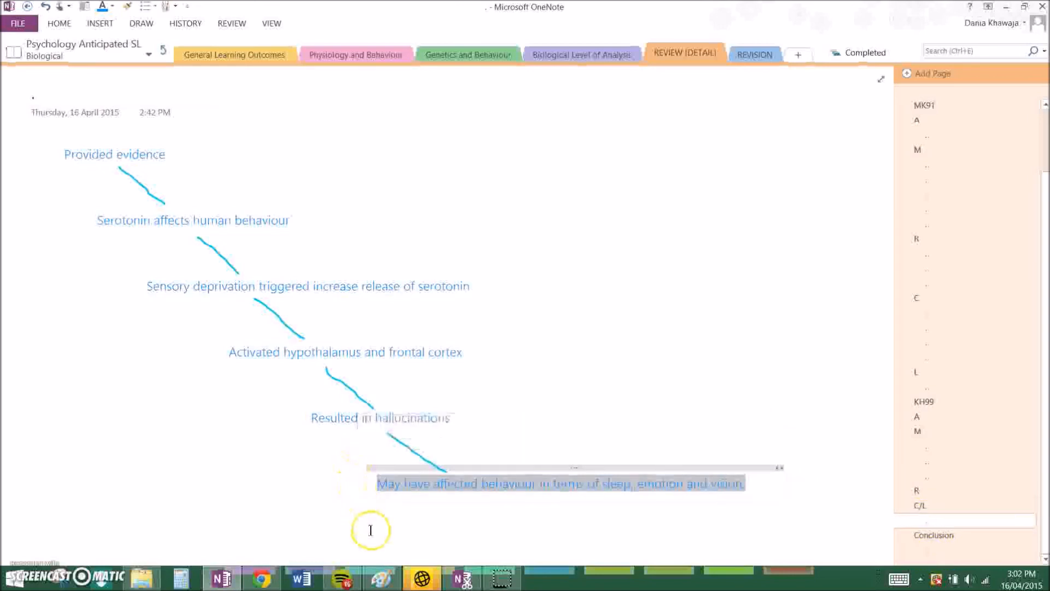
{"action": "mouse_move", "coordinate": [673, 508]}
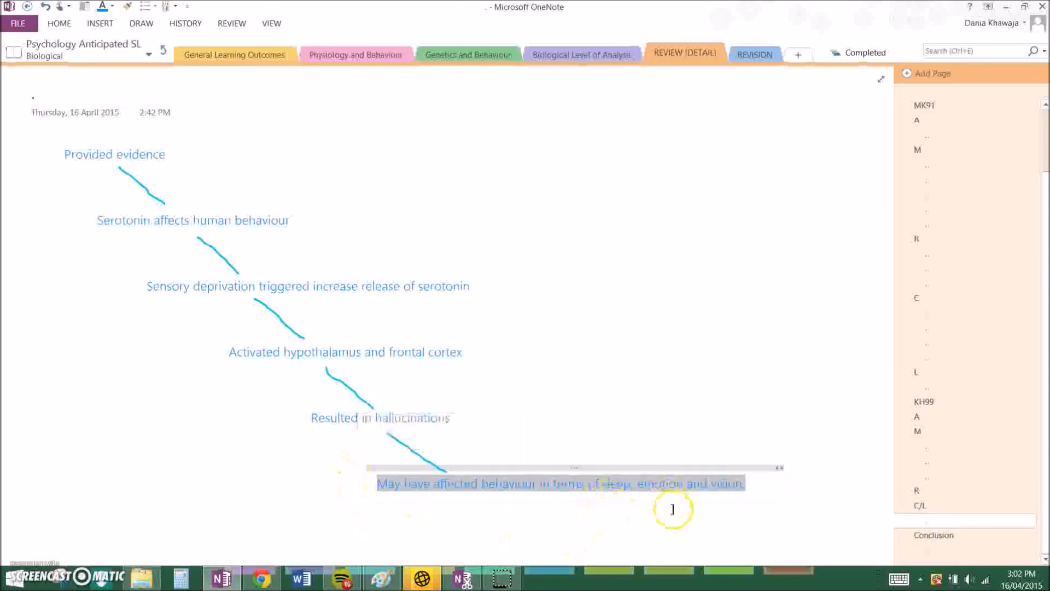
{"action": "mouse_move", "coordinate": [693, 429]}
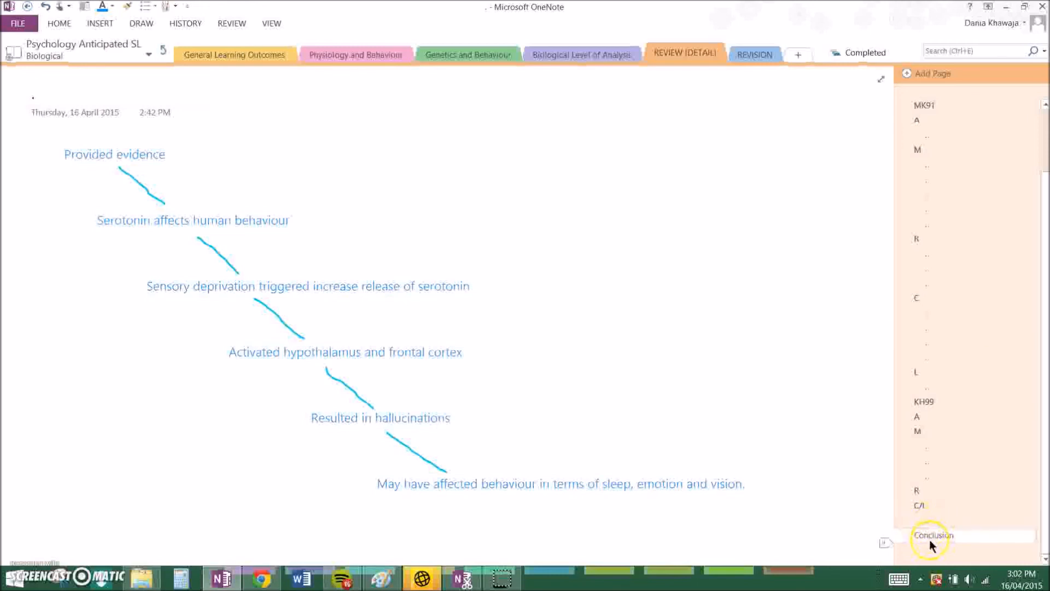
- Show the Conclusion page with its bullets on why neurotransmitters affect behaviour and the key studies
{"action": "left_click", "coordinate": [933, 535]}
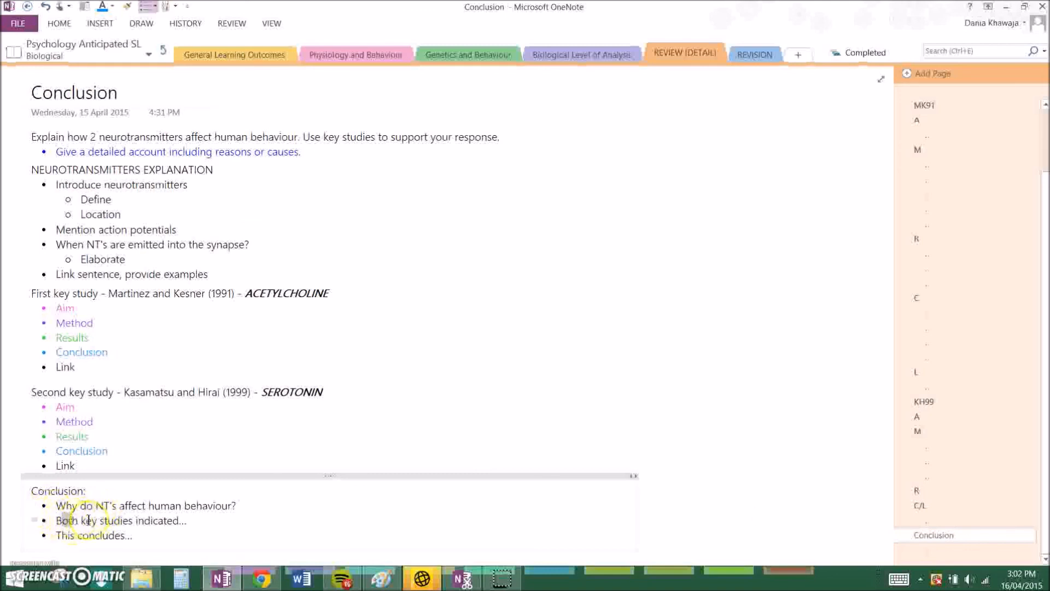
{"action": "mouse_move", "coordinate": [354, 384]}
{"action": "type", "text": " that NT's can cause a change in human behaviour"}
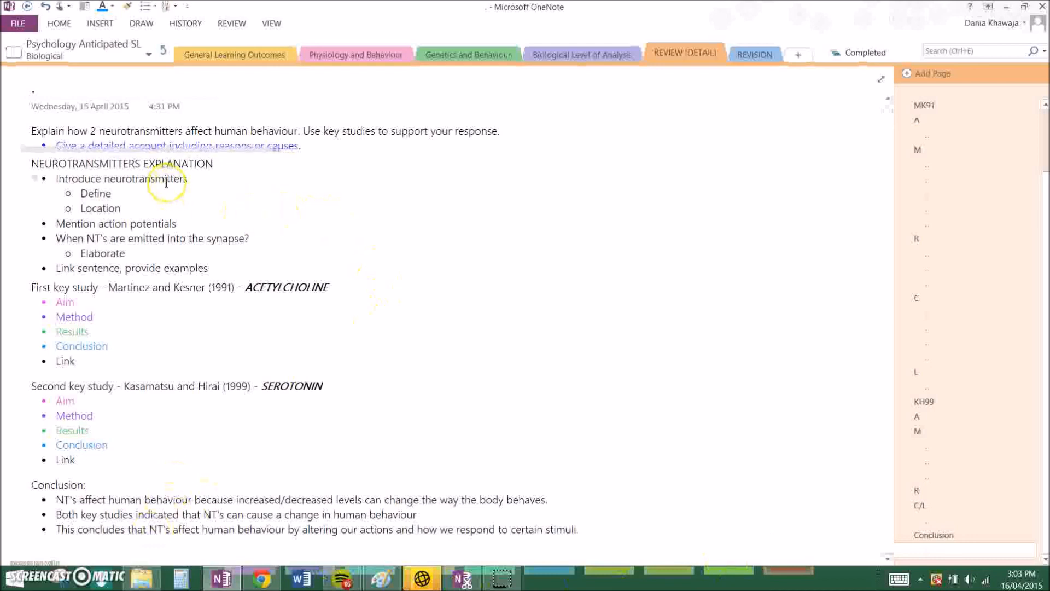
{"action": "mouse_move", "coordinate": [501, 217]}
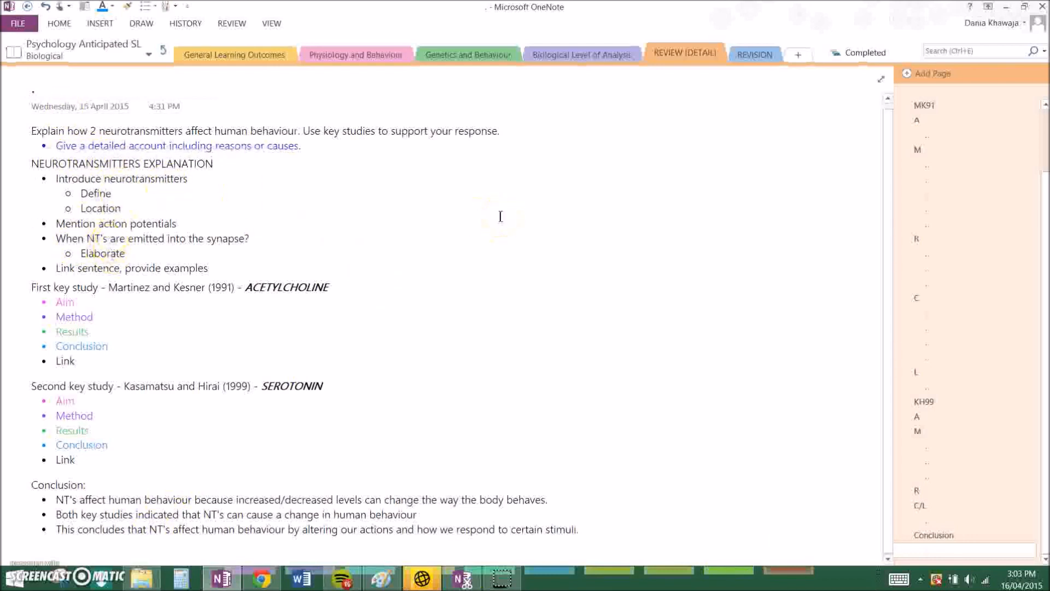
{"action": "type", "text": "neaur"}
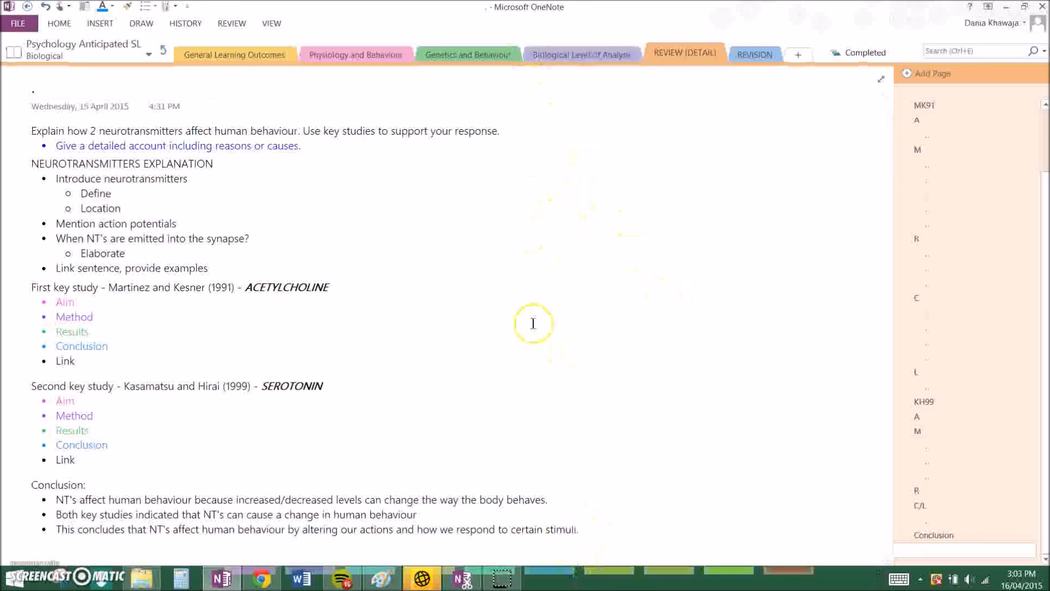
{"action": "mouse_move", "coordinate": [528, 338]}
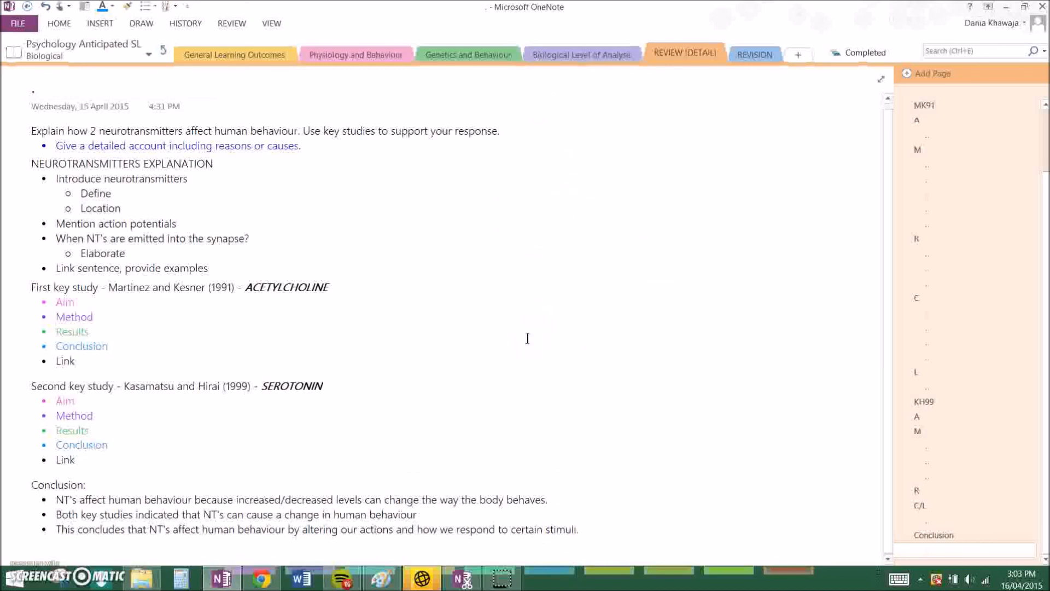